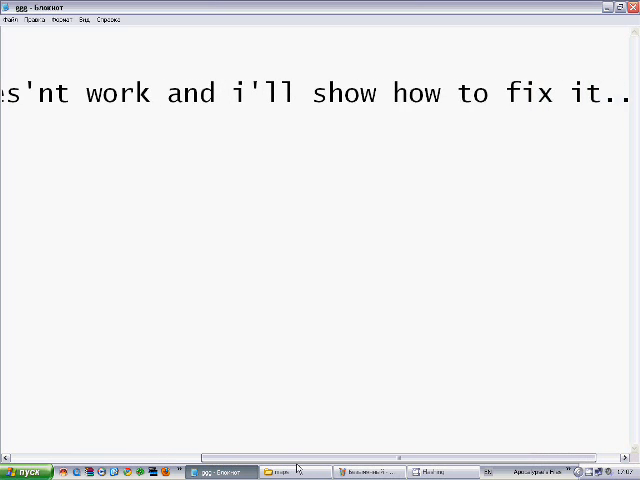
Step: Finish the Notepad note's sentence about how to fix it with a period
type(".")
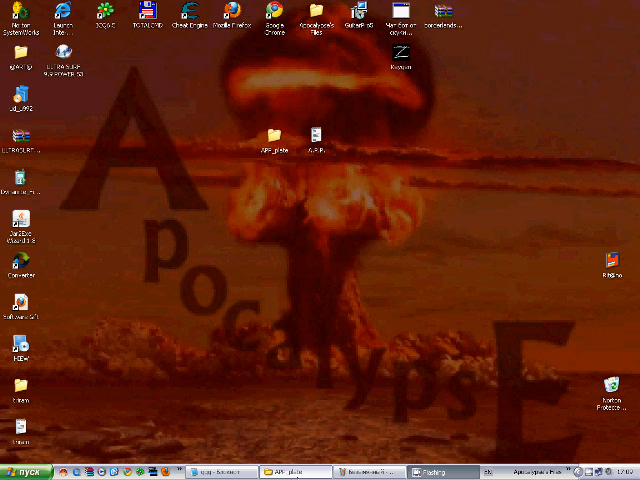
Step: Open the APP_plate folder and start Open With for APP1.gmf
double_click(267, 135)
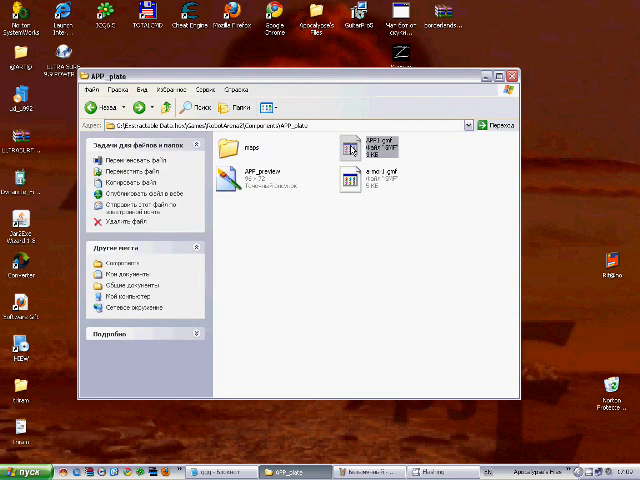
right_click(375, 147)
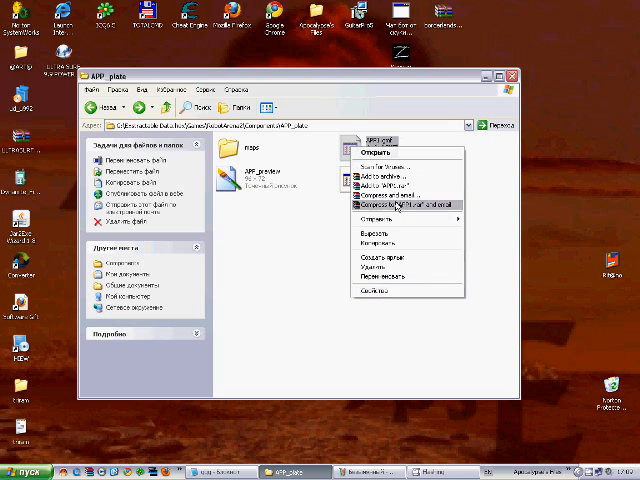
left_click(390, 206)
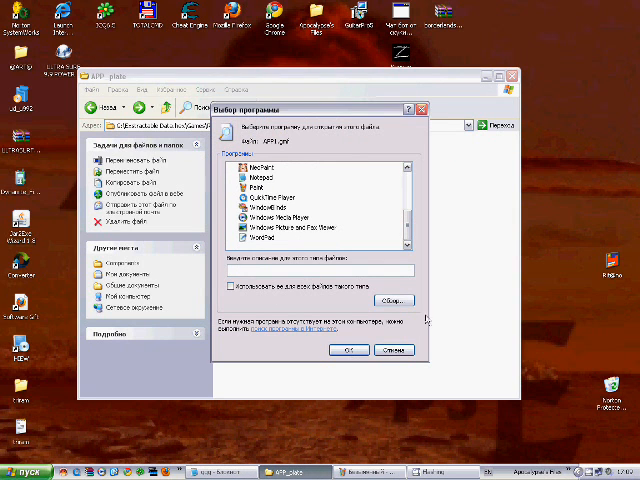
left_click(393, 300)
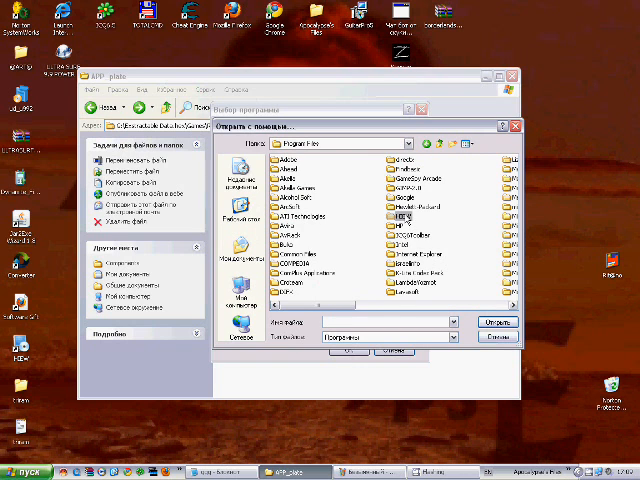
Step: Choose the HIEW hex editor from Program Files\HIEW to open APP1.gmf
double_click(408, 214)
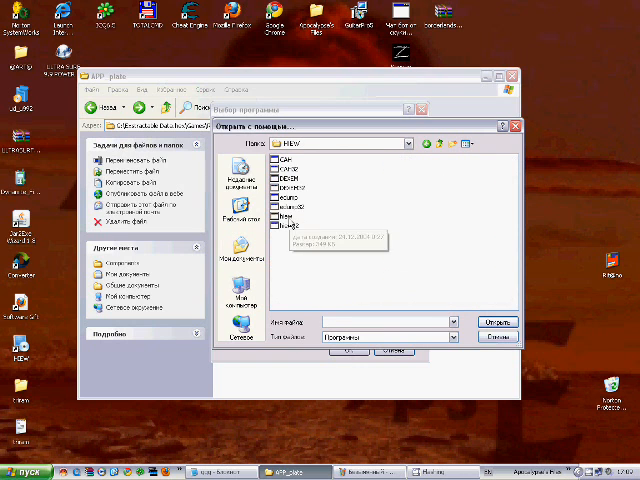
left_click(290, 222)
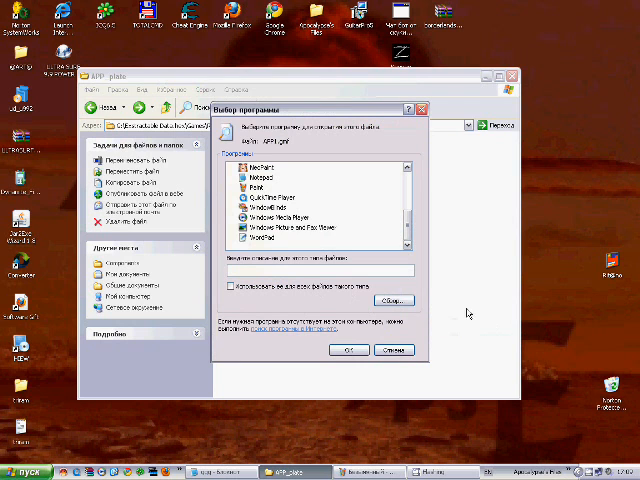
left_click(348, 350)
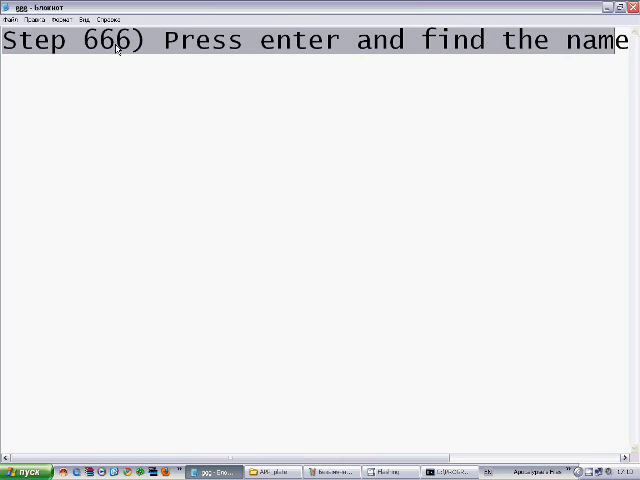
Step: Add 'of map textu' to the Notepad step about finding the name
type("of map textu")
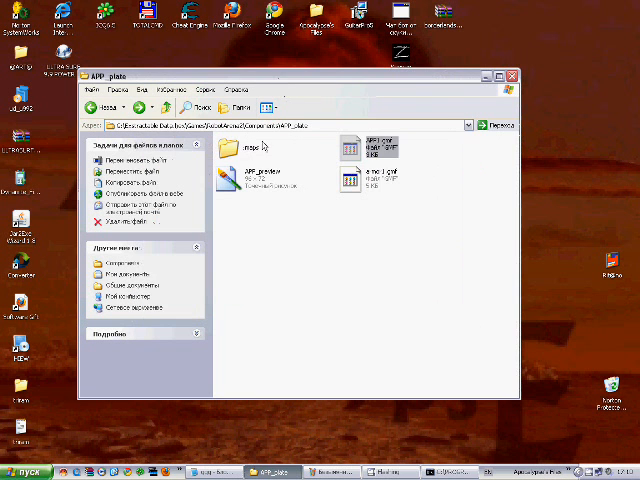
Step: Open the maps folder and preview the ramp_plate texture thumbnail
double_click(229, 147)
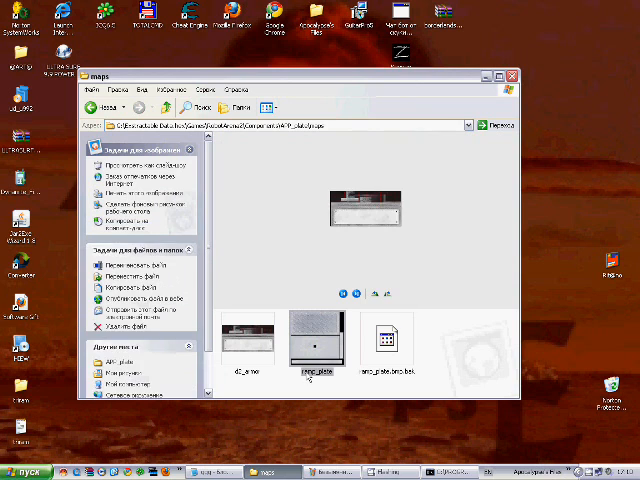
left_click(313, 335)
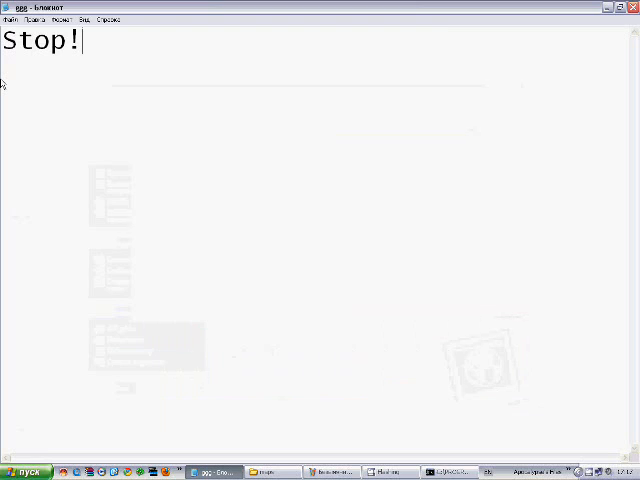
Step: Write the Notepad steps for copying the new name in HIEW and exiting HIEW
type("Copy the new name that you in \"HIEW\"")
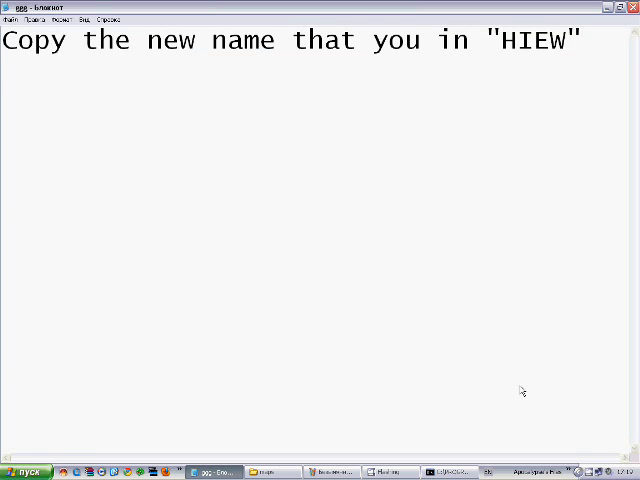
type("Have")
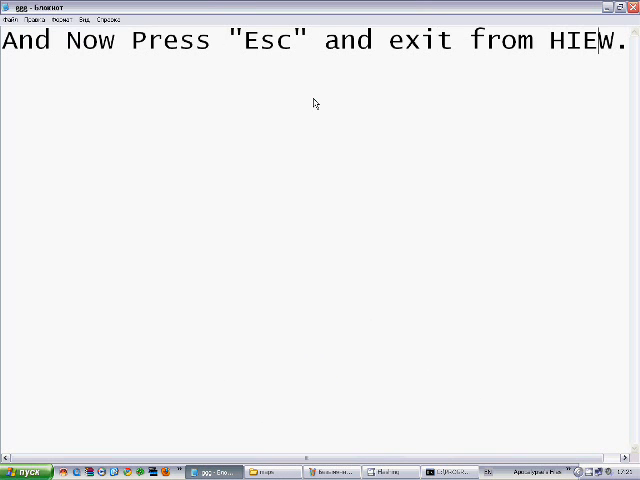
type("..")
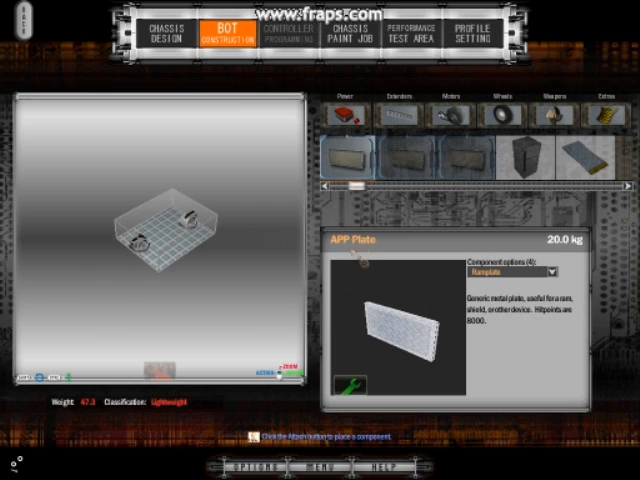
Step: Select the Ram Plate thumbnail to compare its details with the APP Plate
left_click(398, 155)
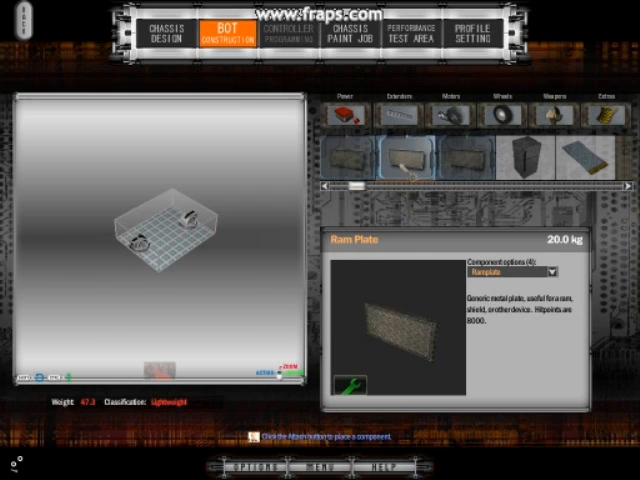